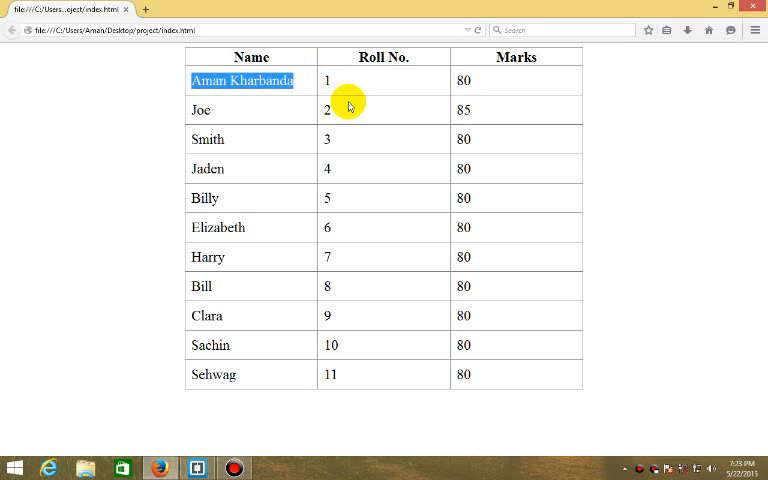
{"action": "mouse_move", "coordinate": [348, 120]}
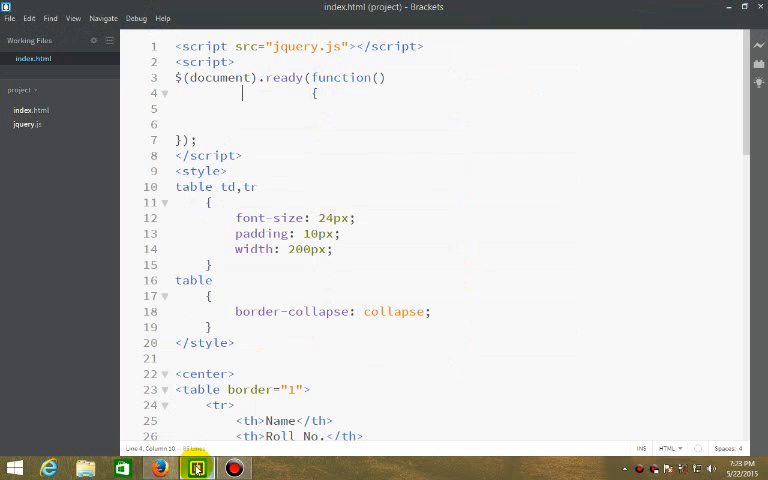
{"action": "scroll", "scroll_direction": "down", "scroll_amount": 3}
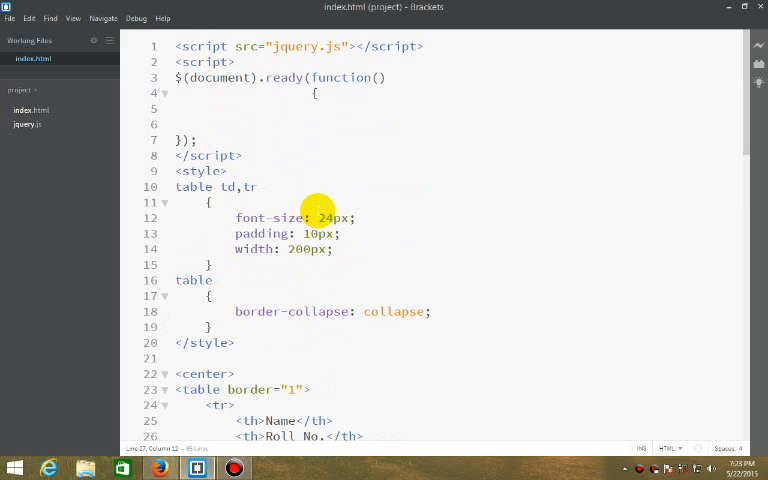
{"action": "scroll", "scroll_direction": "down", "scroll_amount": 3}
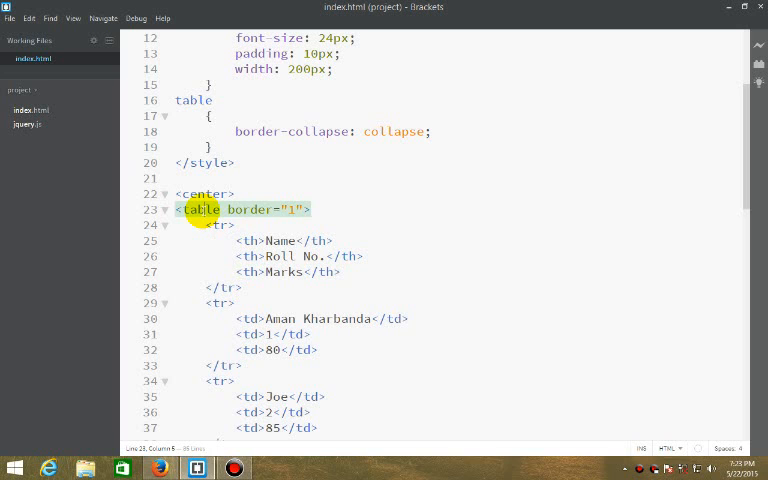
{"action": "scroll", "scroll_direction": "down", "scroll_amount": 3}
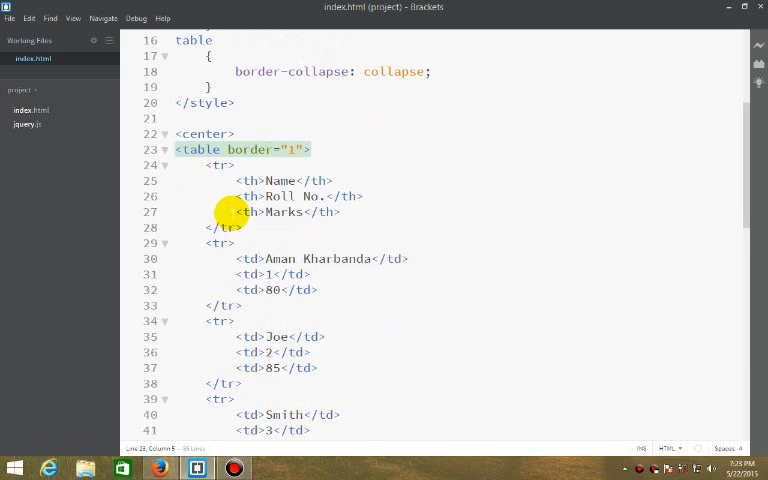
{"action": "scroll", "scroll_direction": "down", "scroll_amount": 3}
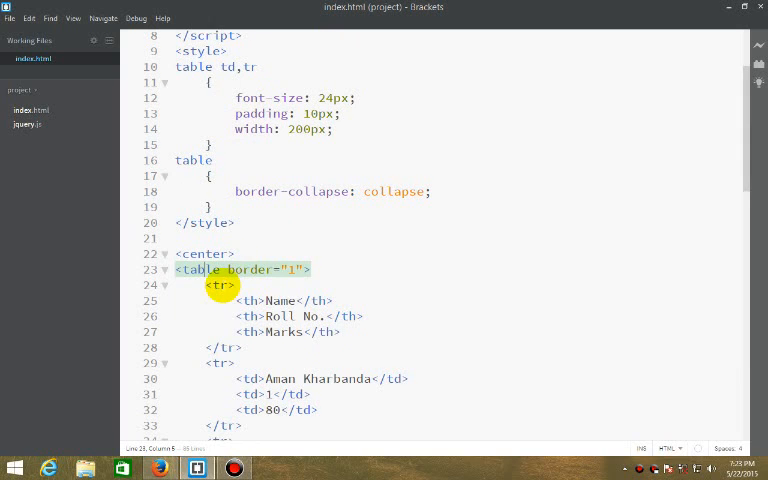
{"action": "left_click", "coordinate": [216, 284]}
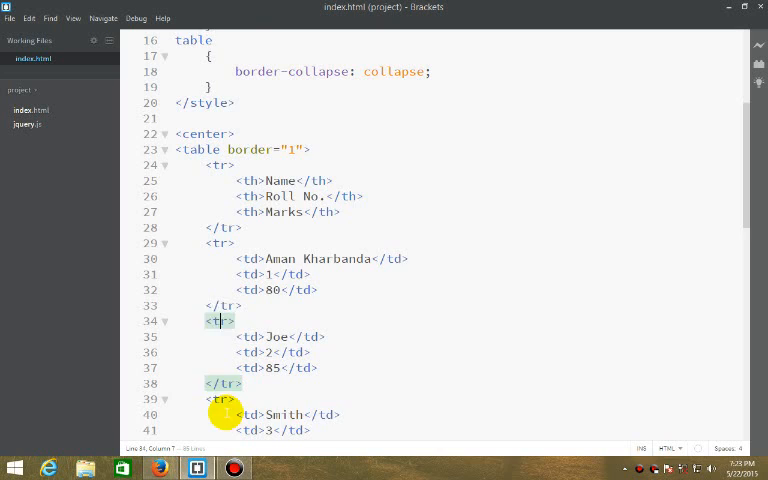
{"action": "scroll", "scroll_direction": "down", "scroll_amount": 3}
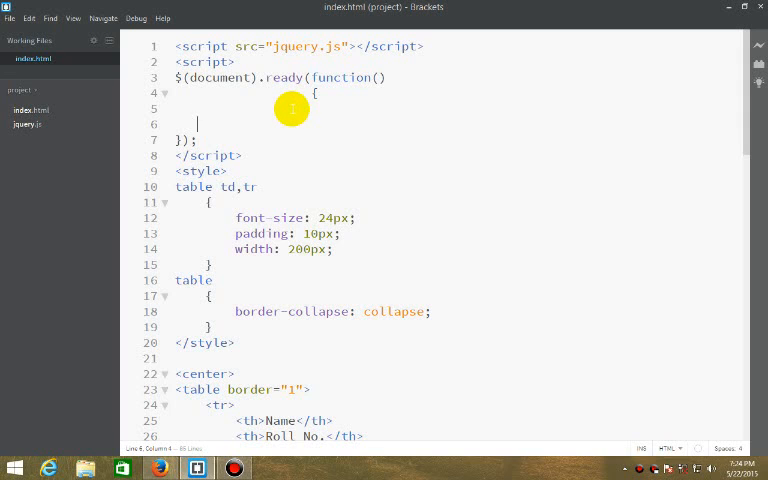
Write the jQuery selector $("table tr:odd") followed by a dot, trying :even before settling on :odd
{"action": "type", "text": "$(\"\")"}
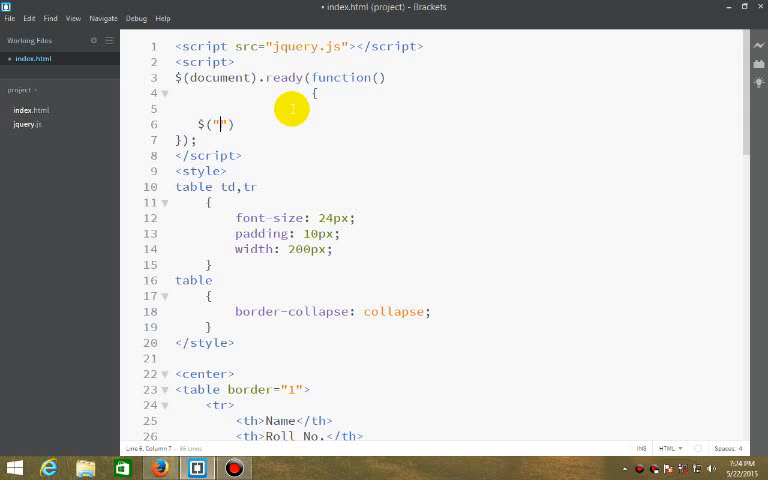
{"action": "type", "text": "table"}
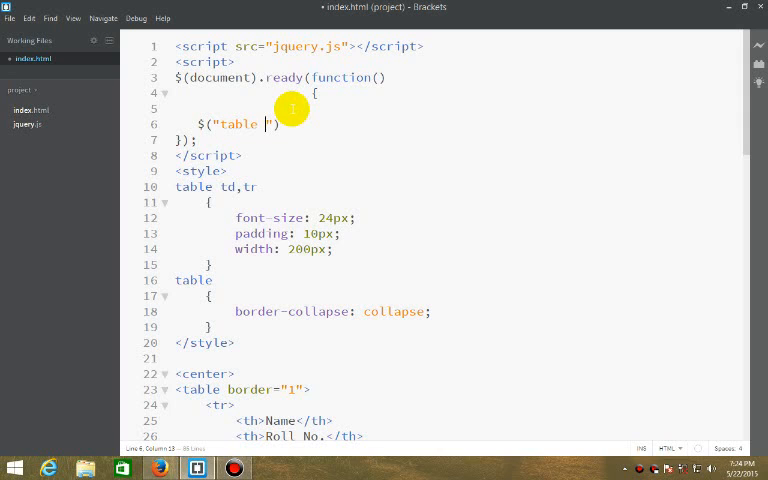
{"action": "type", "text": "tr"}
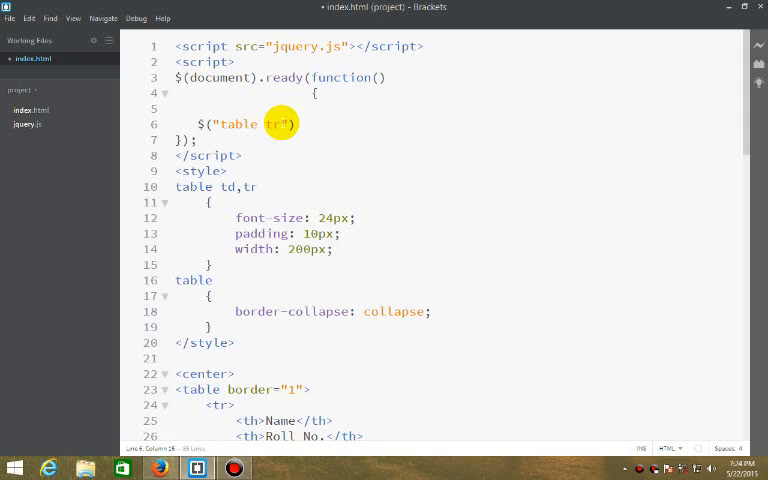
{"action": "type", "text": ":even"}
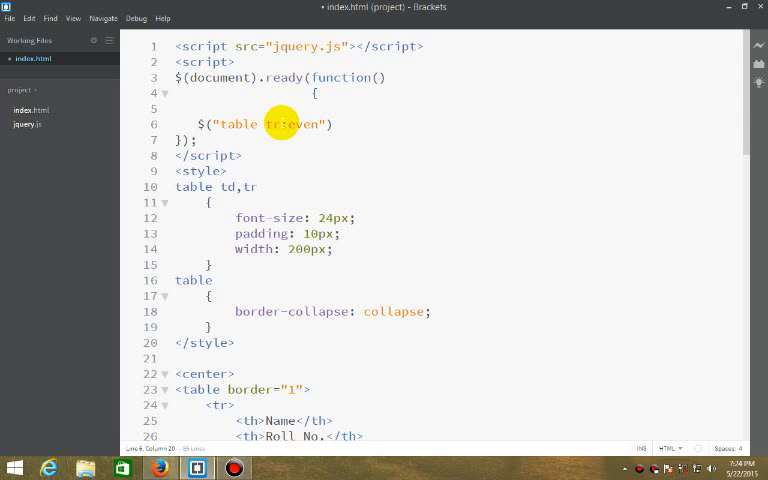
{"action": "type", "text": "odd"}
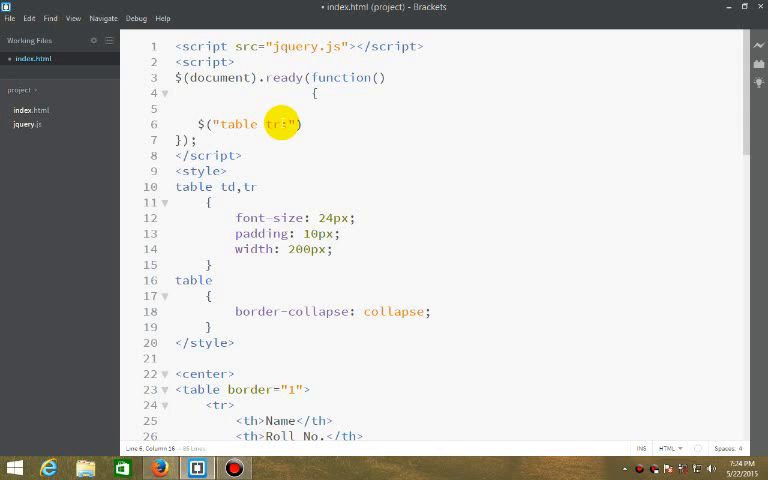
{"action": "type", "text": "en()"}
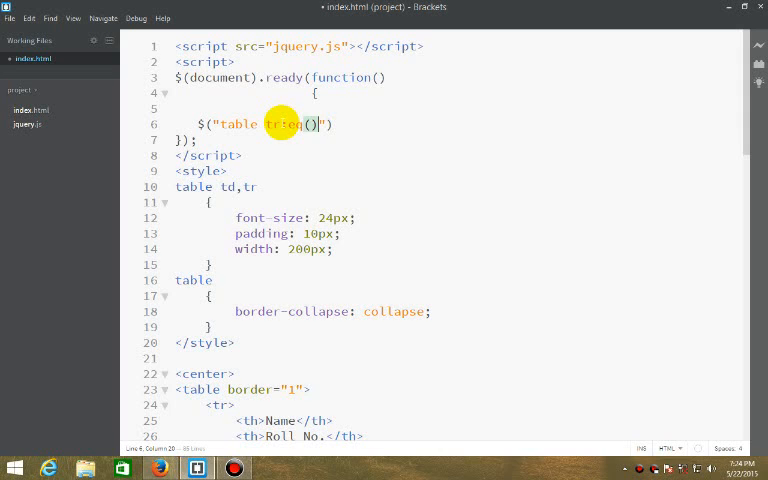
{"action": "type", "text": "5"}
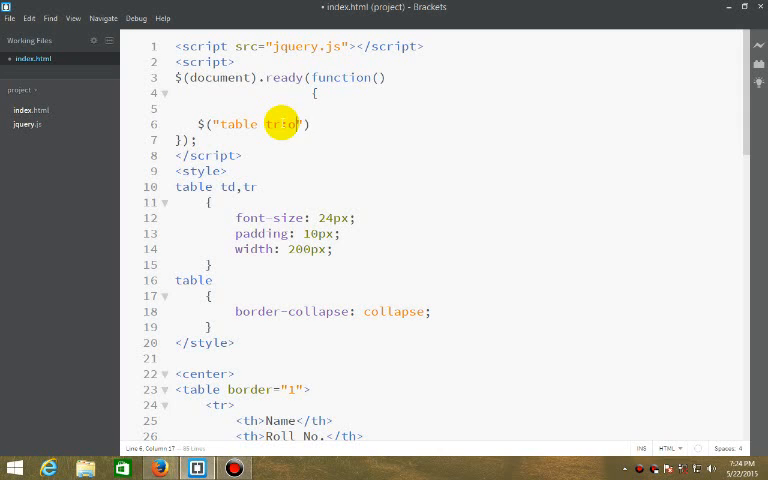
{"action": "type", "text": "dd"}
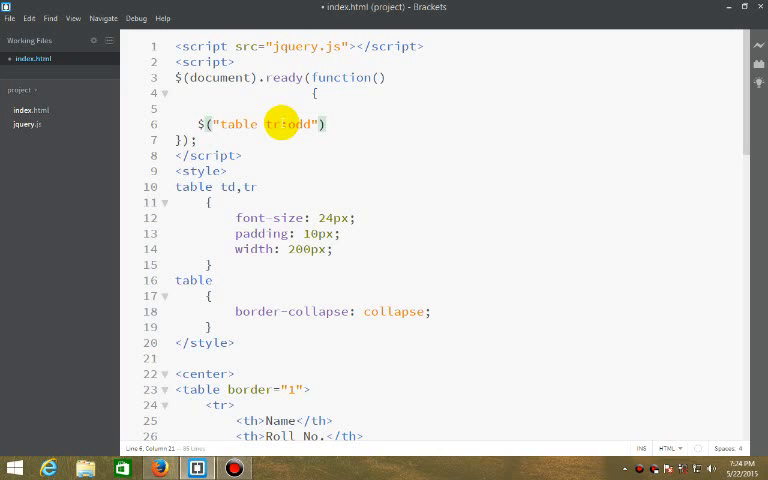
{"action": "type", "text": "."}
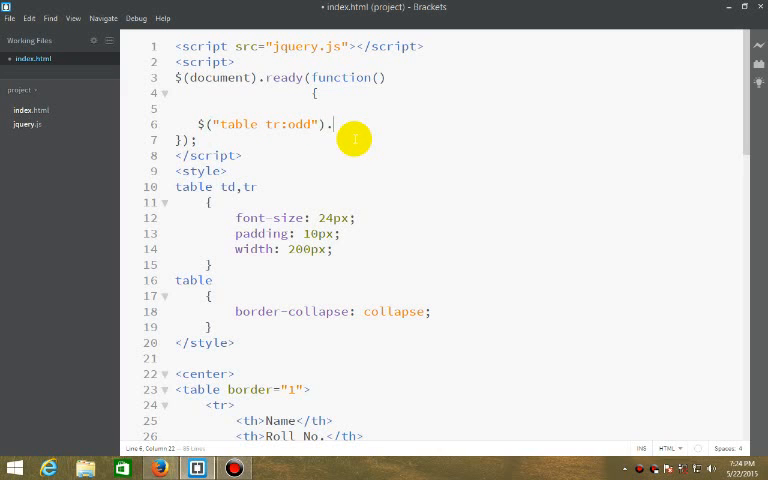
Chain css('background','#e3dfd…') onto the selector to shade the odd rows gray
{"action": "type", "text": "css();"}
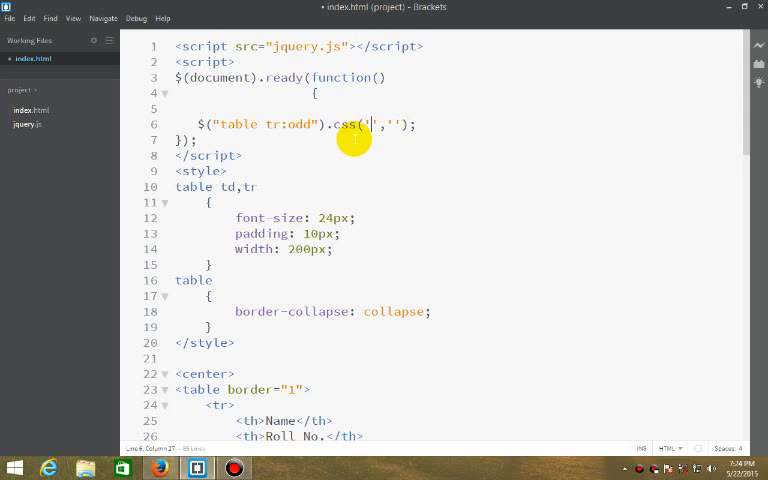
{"action": "type", "text": "background"}
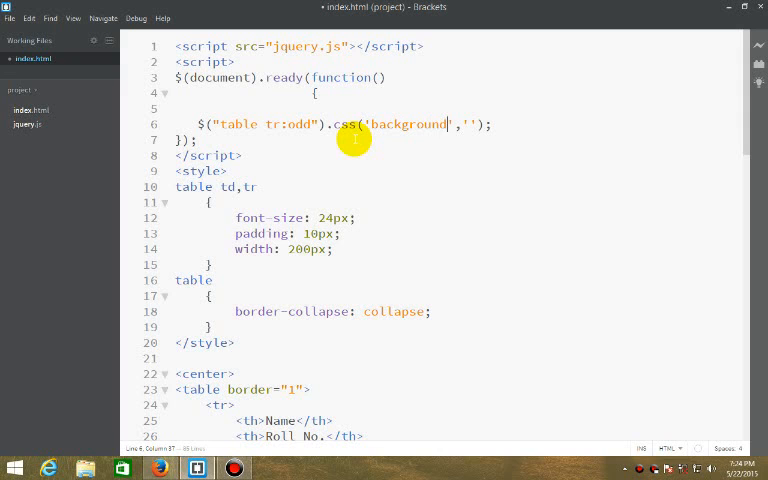
{"action": "type", "text": "#"}
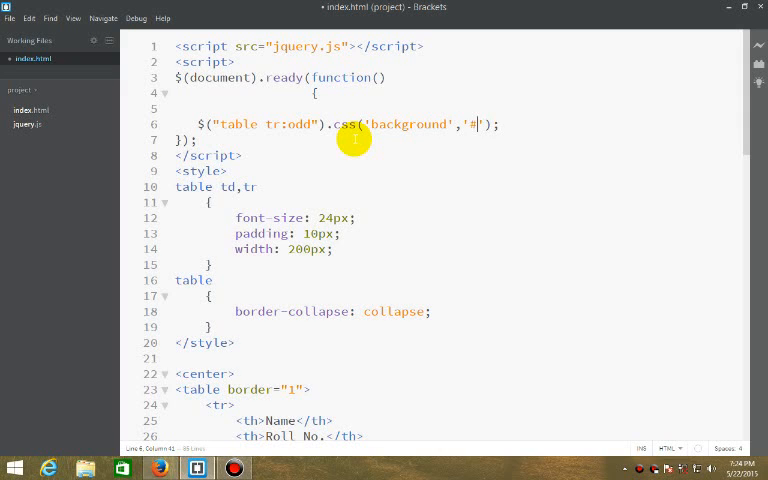
{"action": "type", "text": "e3dfd"}
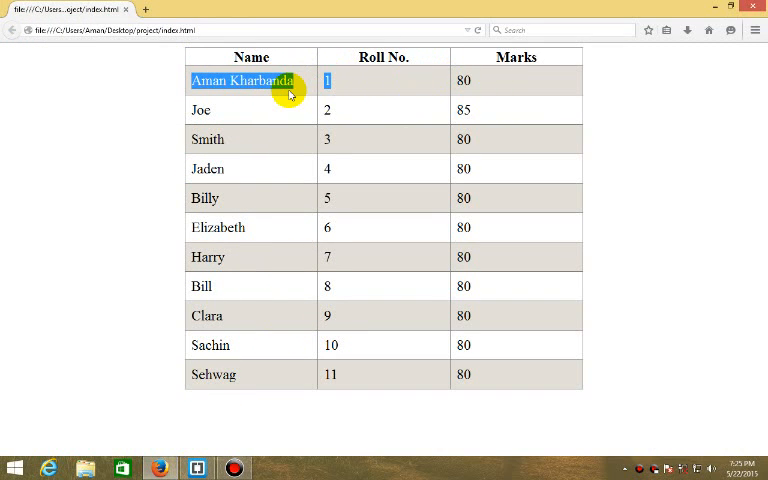
{"action": "mouse_move", "coordinate": [224, 120]}
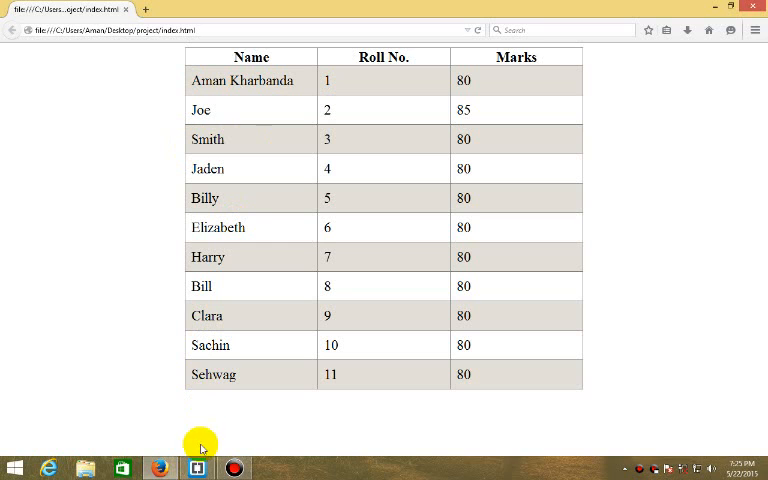
{"action": "mouse_move", "coordinate": [208, 424]}
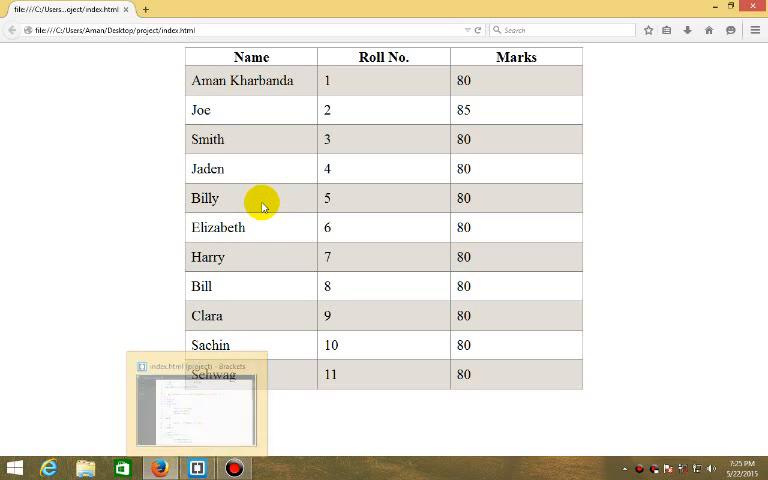
{"action": "mouse_move", "coordinate": [244, 316]}
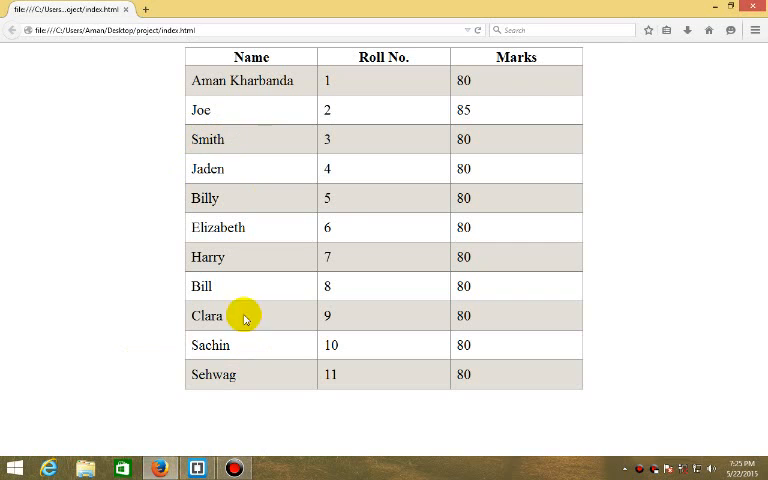
{"action": "mouse_move", "coordinate": [136, 440]}
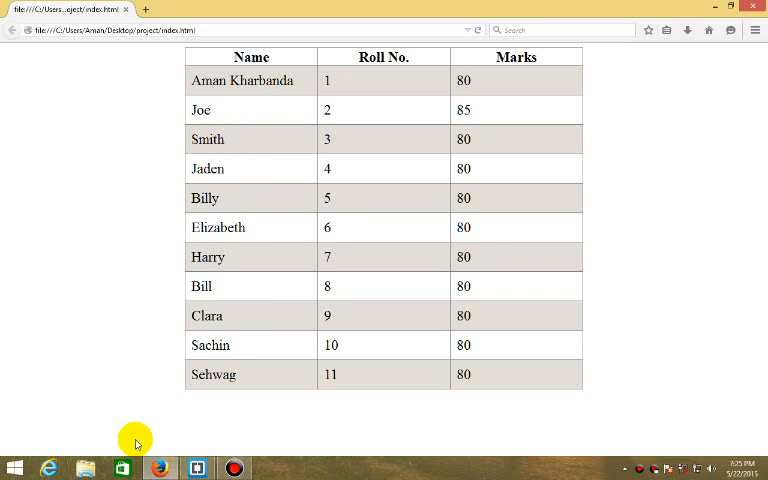
{"action": "mouse_move", "coordinate": [160, 468]}
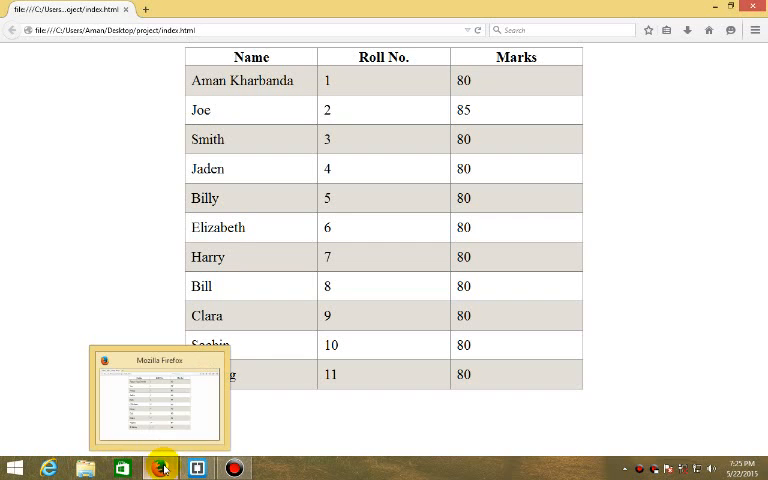